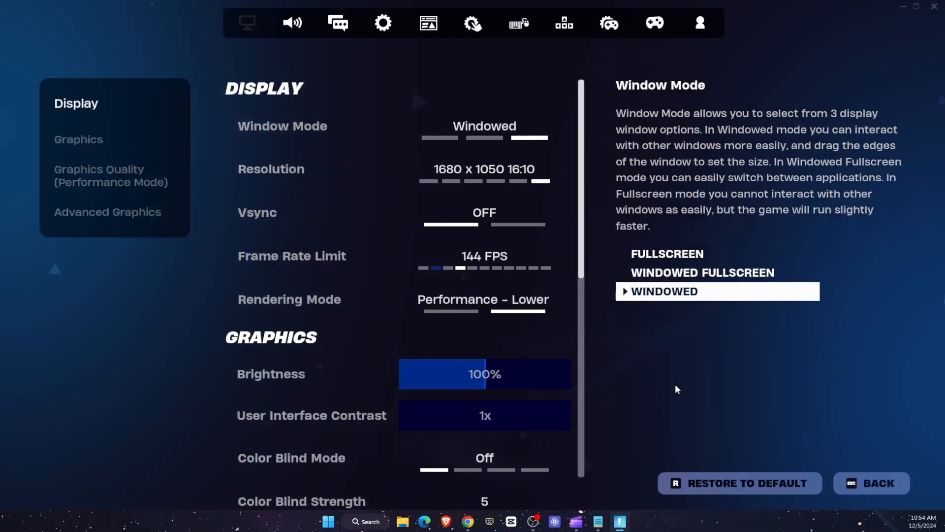
# - In the Game settings tab, change the matchmaking region from Auto to Europe (49ms)
pyautogui.click(383, 23)
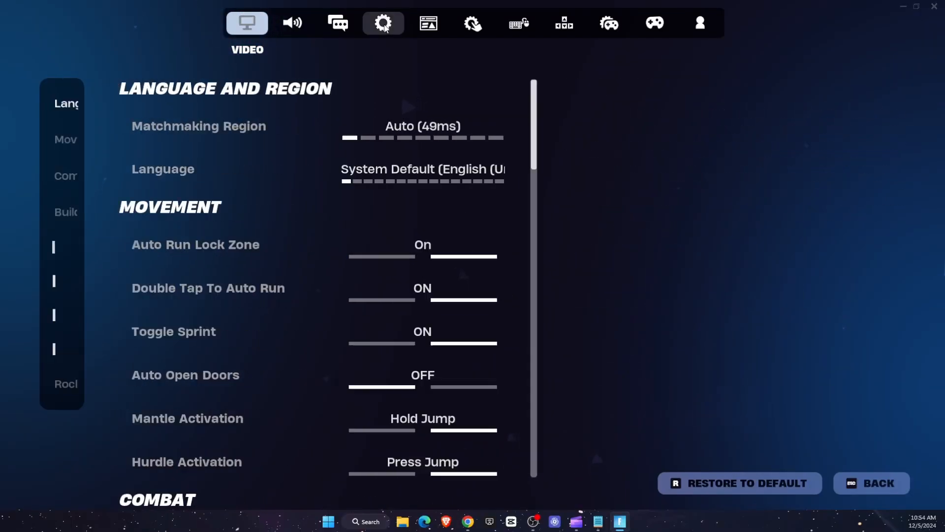
pyautogui.click(383, 23)
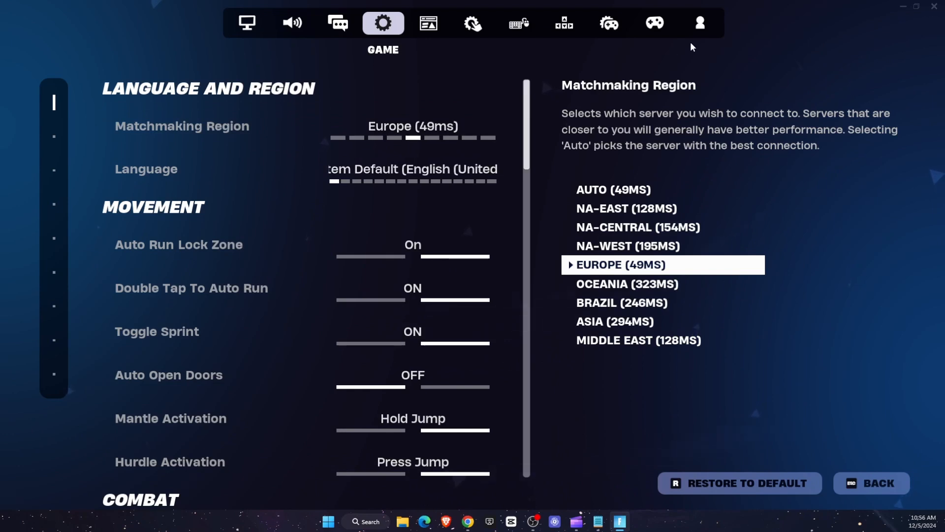
# - Open the Account and Privacy tab and scroll down through its privacy options
pyautogui.click(698, 23)
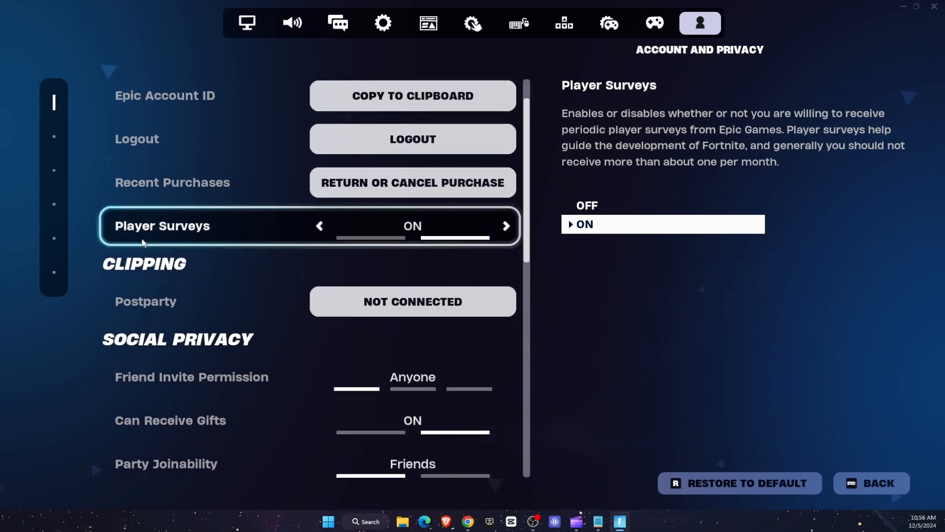
pyautogui.scroll(-3)
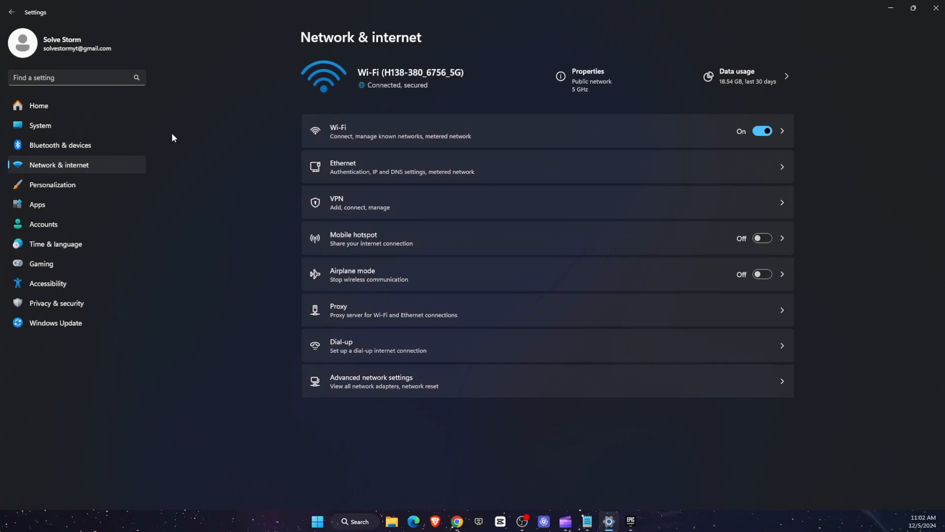
pyautogui.moveTo(533, 132)
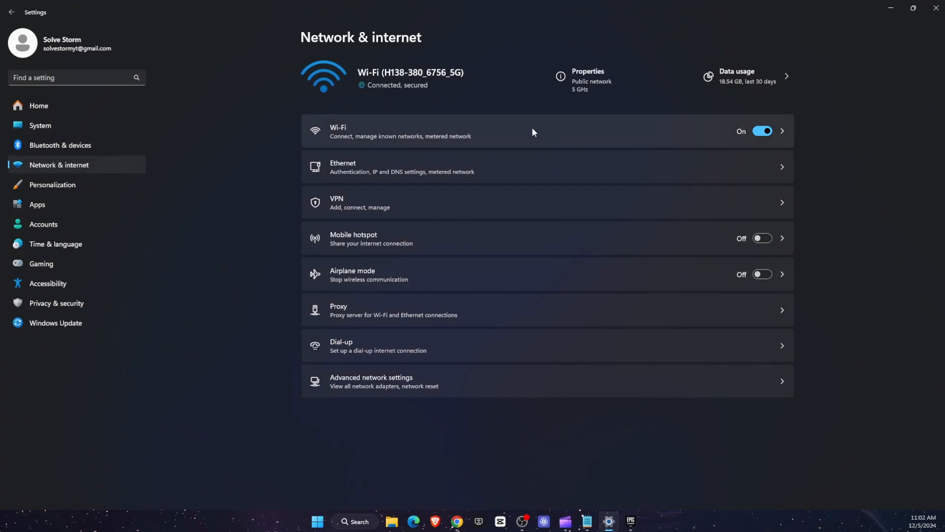
pyautogui.moveTo(415, 161)
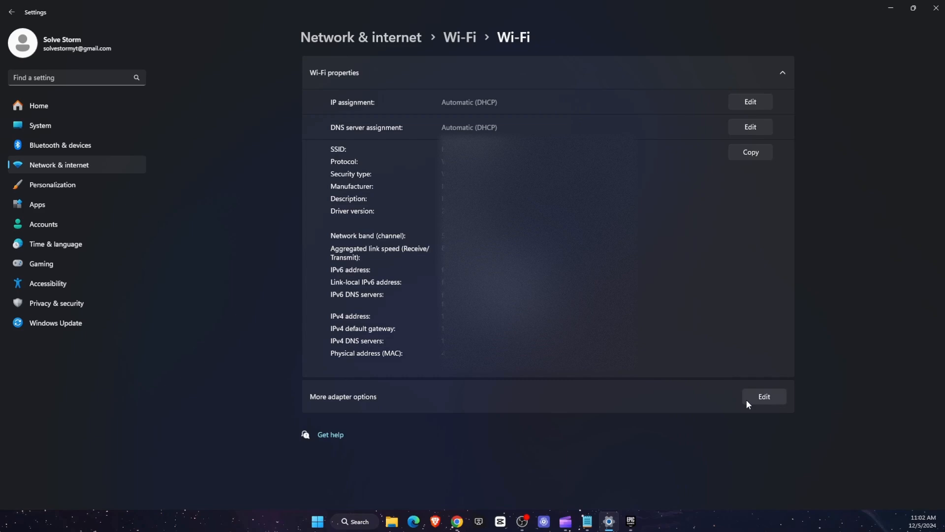
# - Open the Wi-Fi adapter's Internet Protocol Version 4 (TCP/IPv4) properties dialog
pyautogui.click(763, 396)
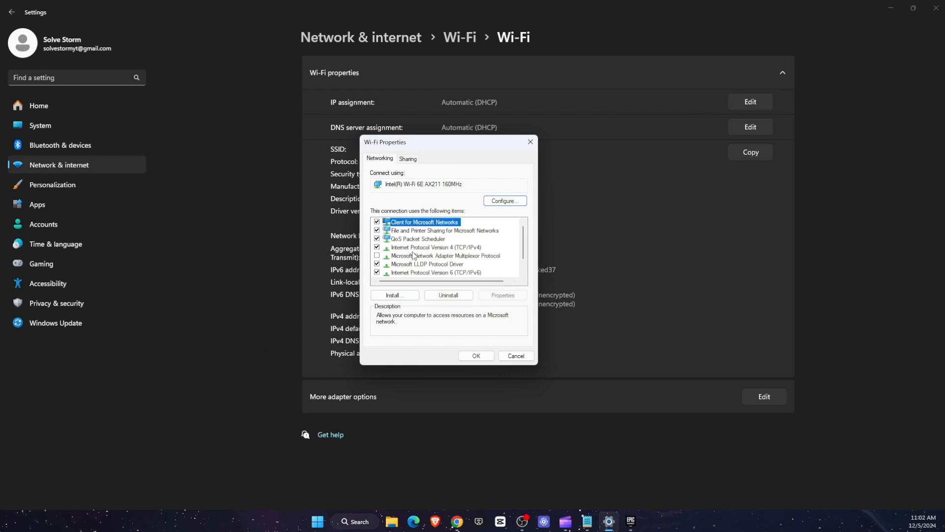
pyautogui.click(435, 247)
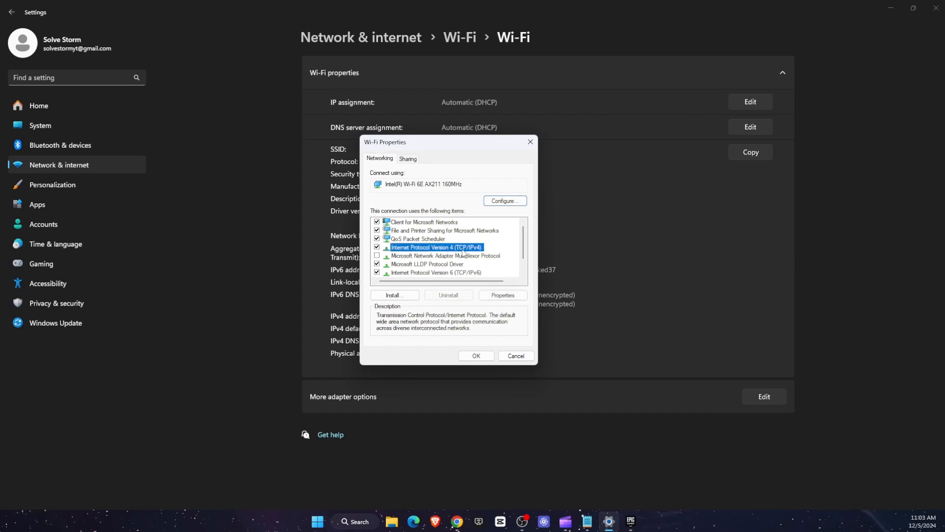
pyautogui.click(502, 295)
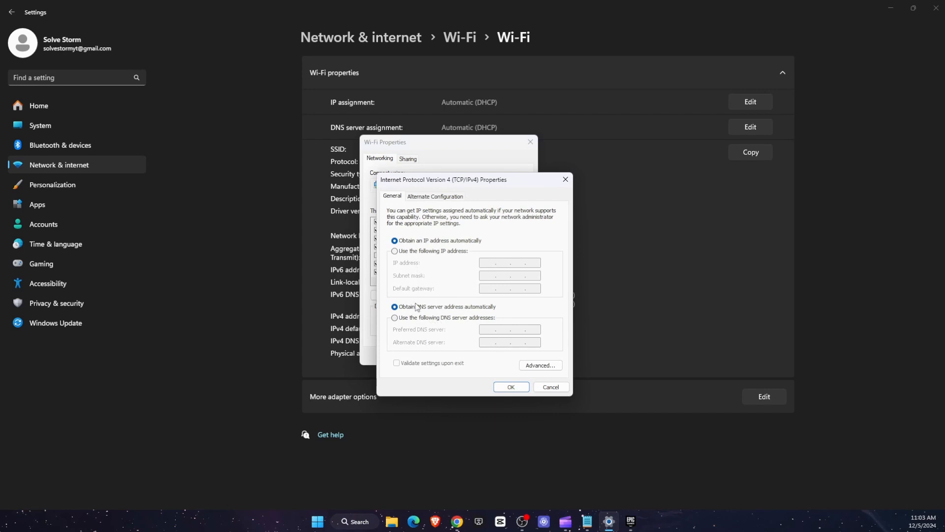
# - Switch to manual DNS with preferred server 8.8.8.8 and alternate begun as 8.8
pyautogui.click(394, 317)
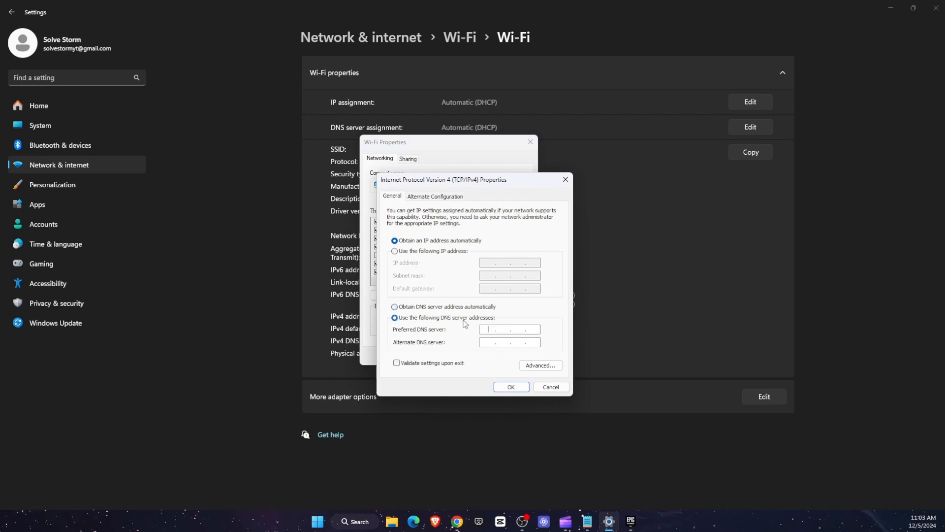
pyautogui.click(509, 329)
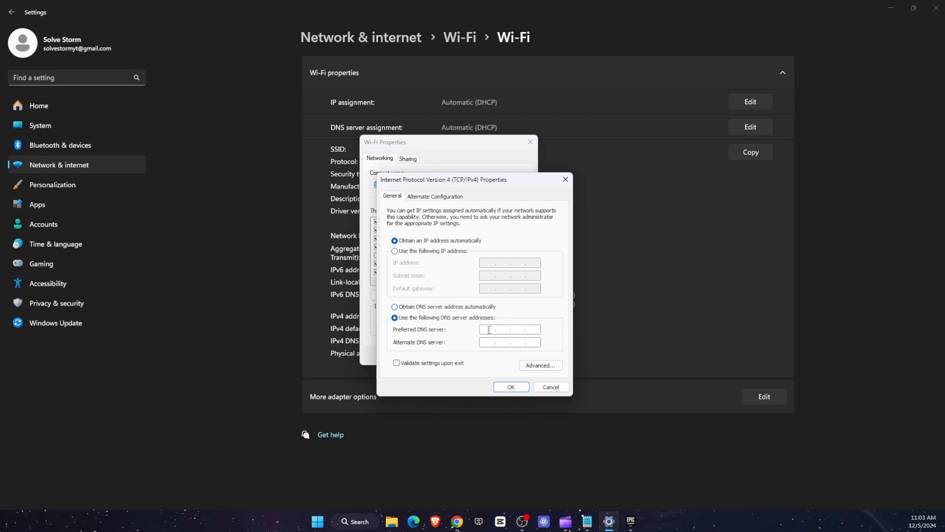
pyautogui.write('88')
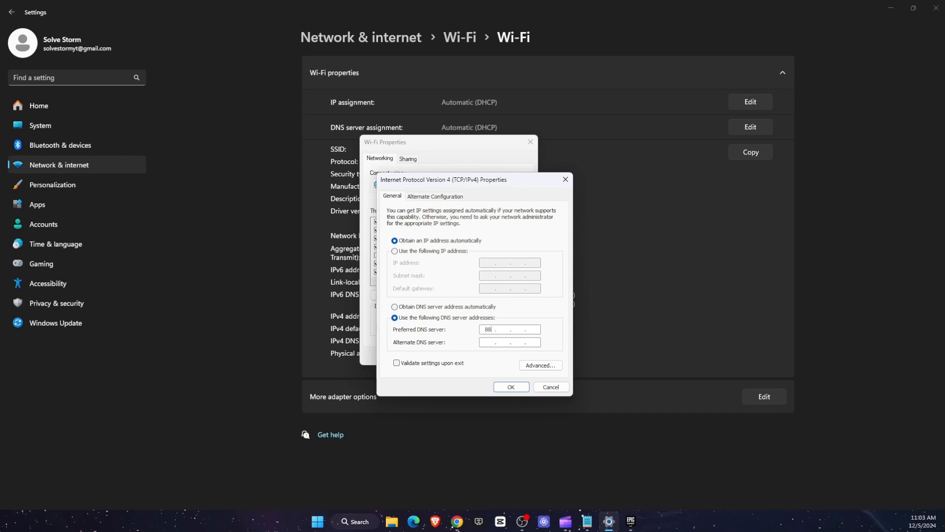
pyautogui.press('Backspace')
pyautogui.write('.8.8.')
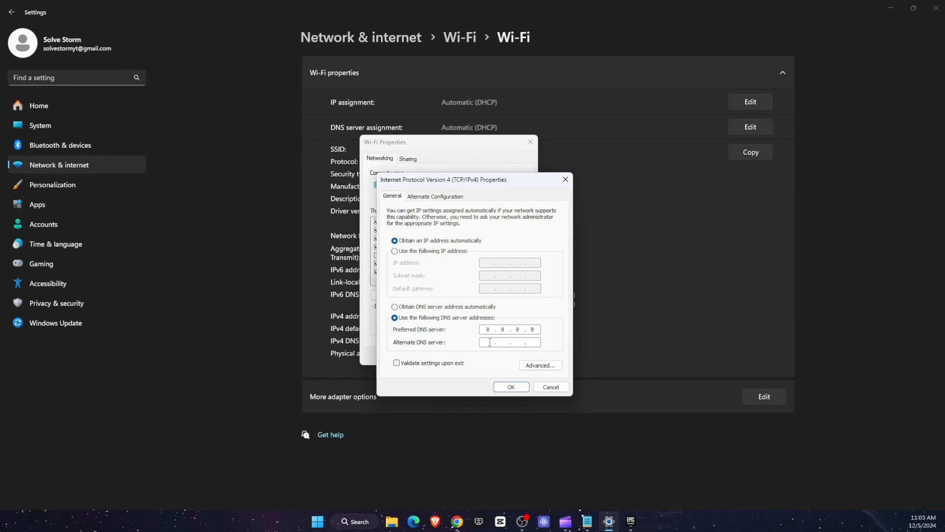
pyautogui.write('8')
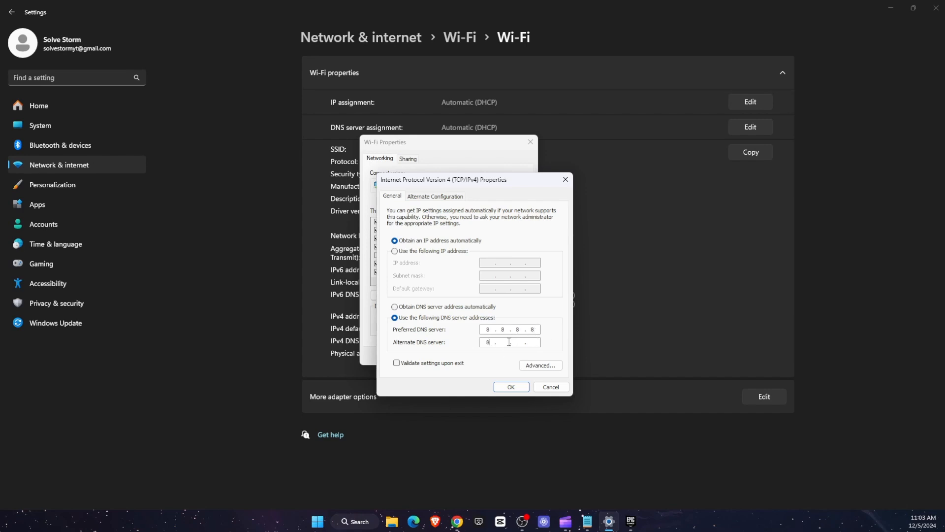
pyautogui.write('8.')
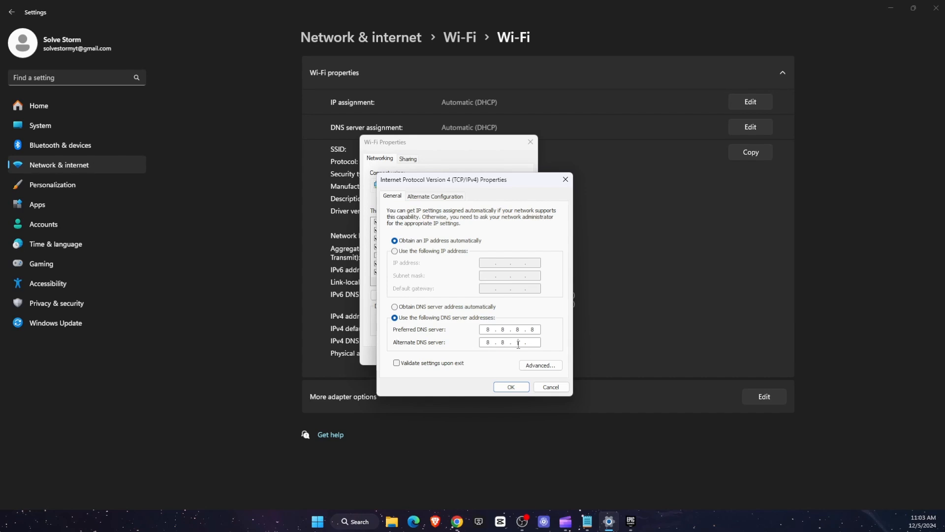